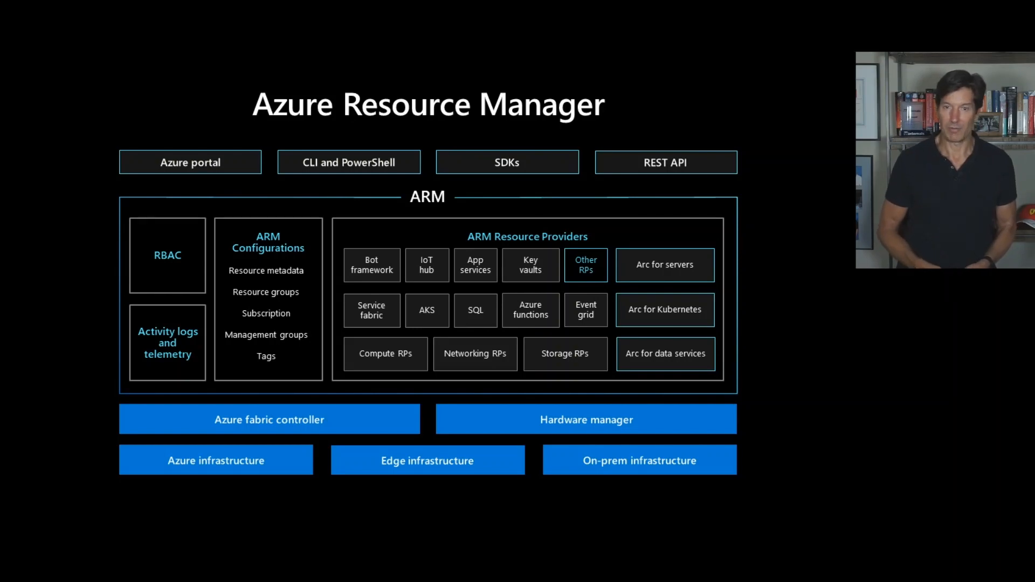
# Step: Advance the deck to the Project Bicep slide showing Bicep transpiling to ARM templates
pyautogui.press('right')
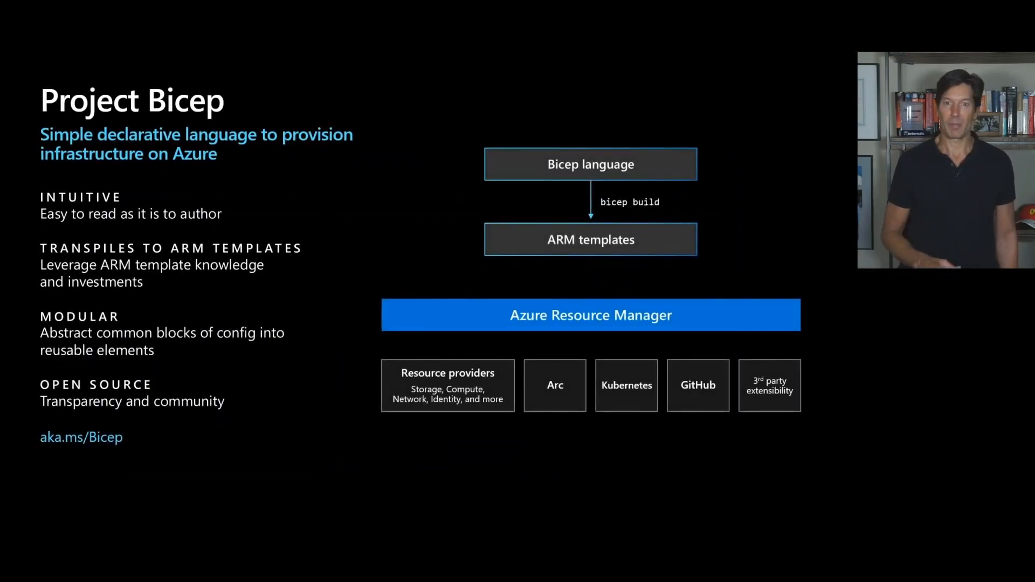
# Step: Advance past the Project Bicep slide toward the vm.bicep editor demo
pyautogui.press('Right')
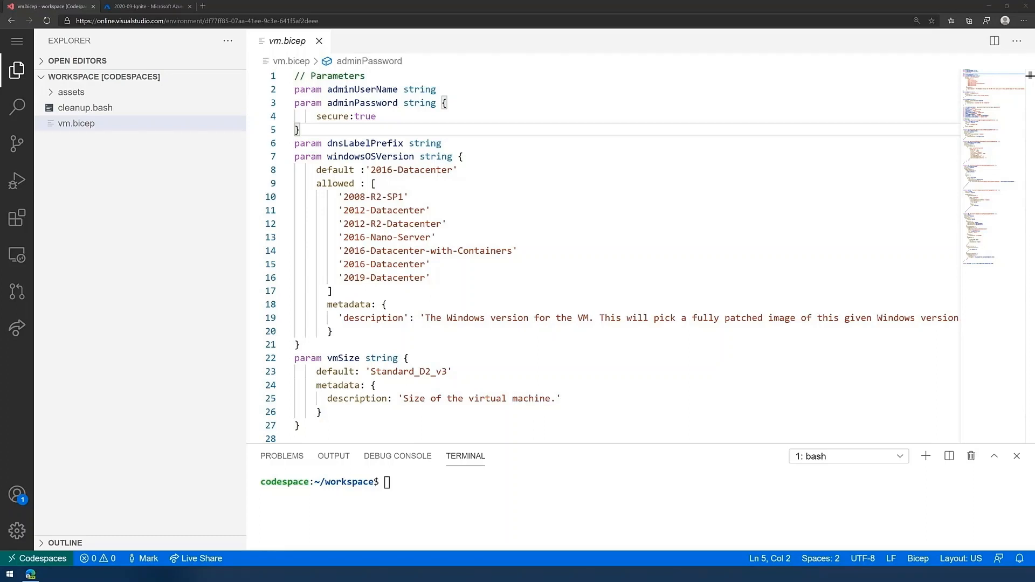
pyautogui.click(459, 169)
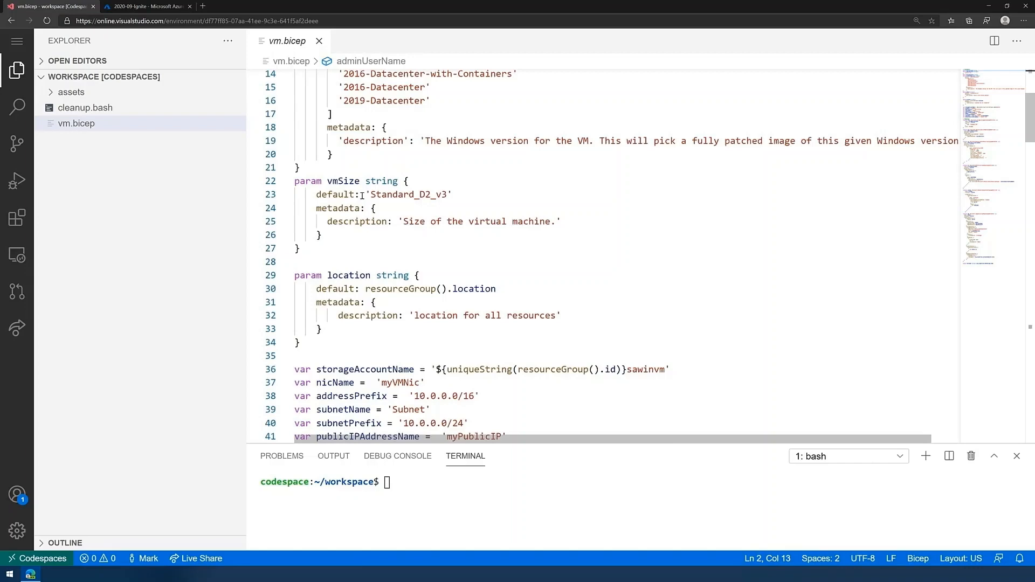
pyautogui.scroll(-3)
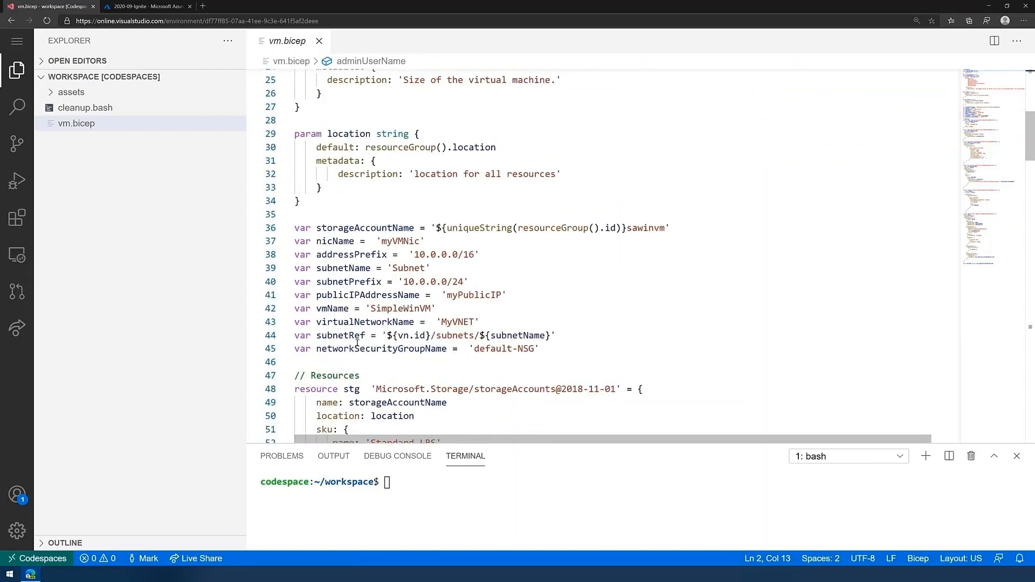
pyautogui.scroll(-3)
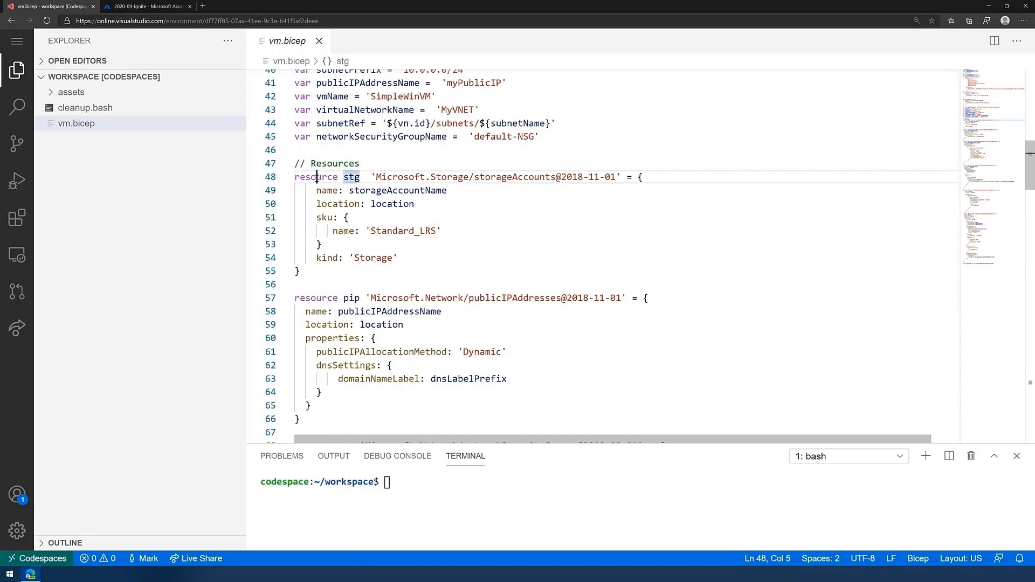
pyautogui.doubleClick(351, 177)
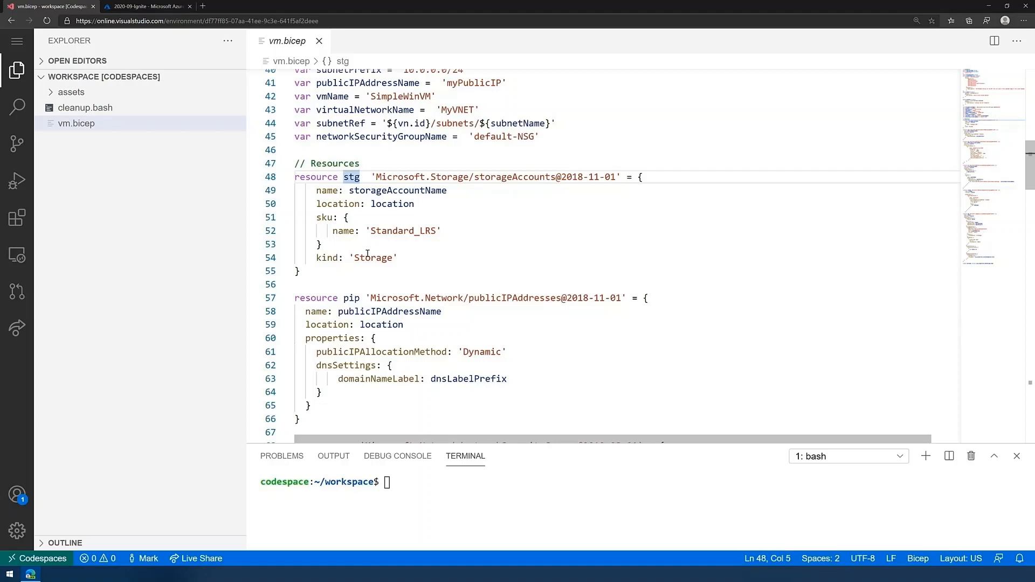
pyautogui.scroll(-3)
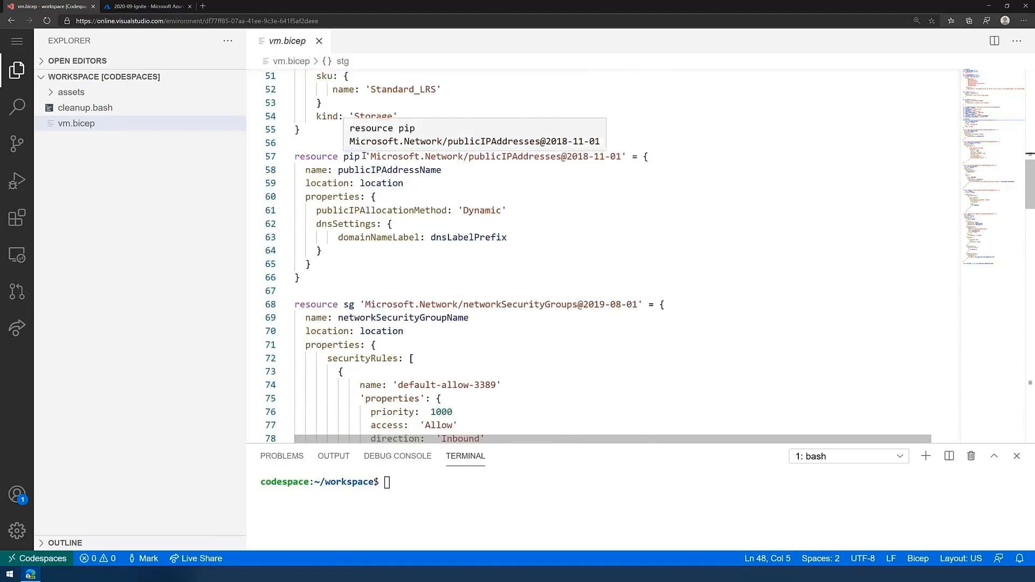
pyautogui.scroll(-3)
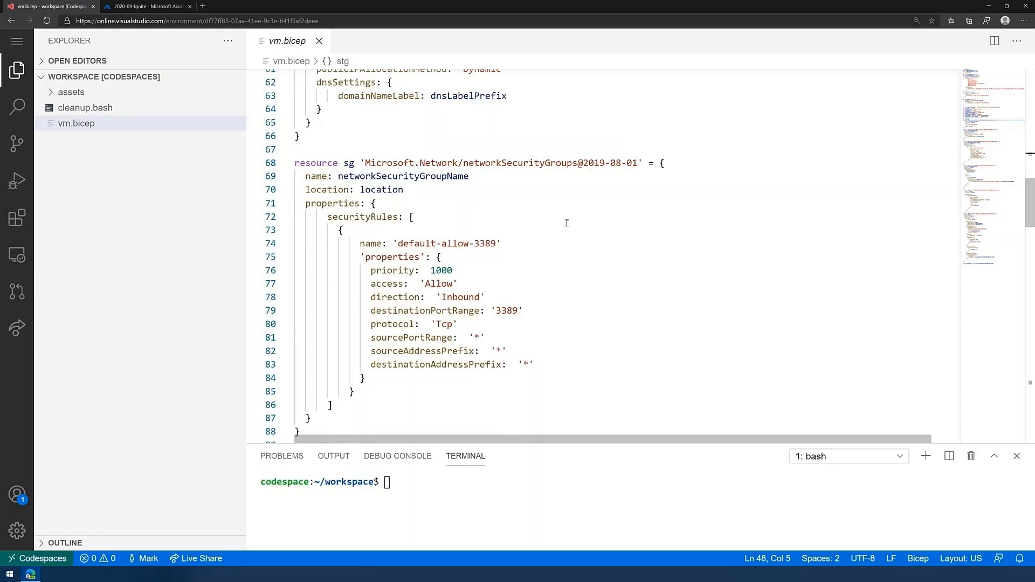
pyautogui.scroll(-3)
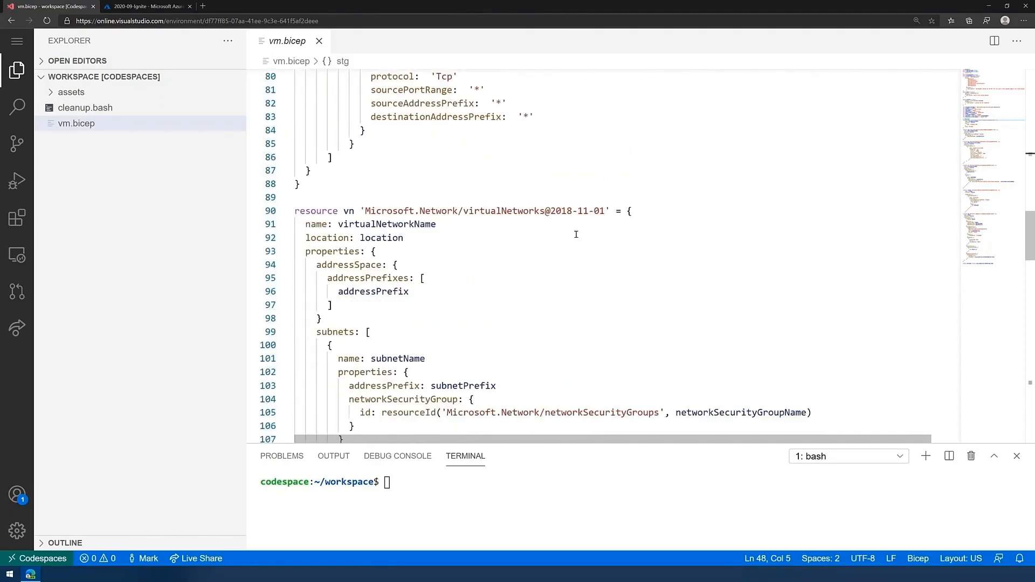
pyautogui.scroll(-3)
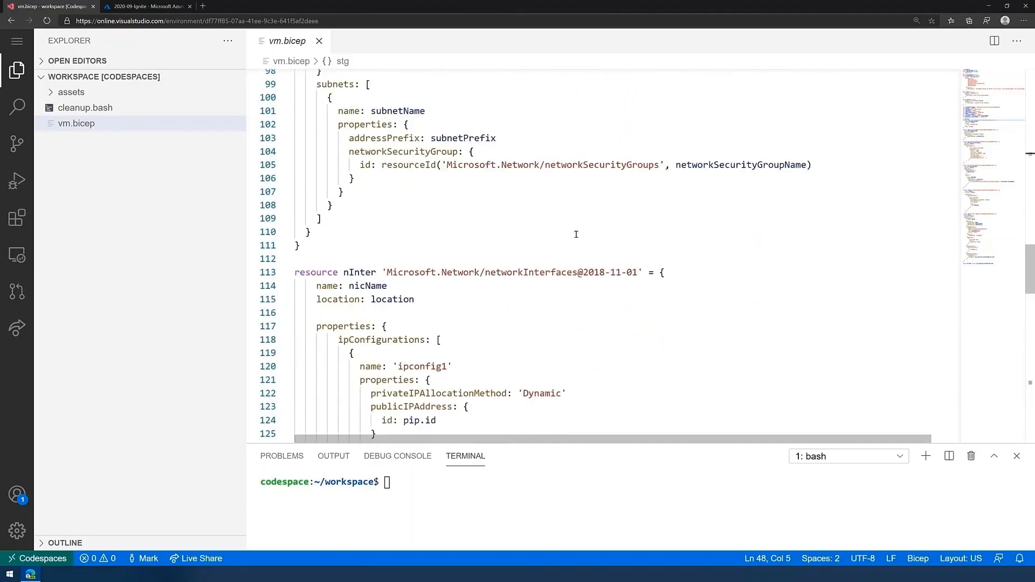
pyautogui.scroll(-3)
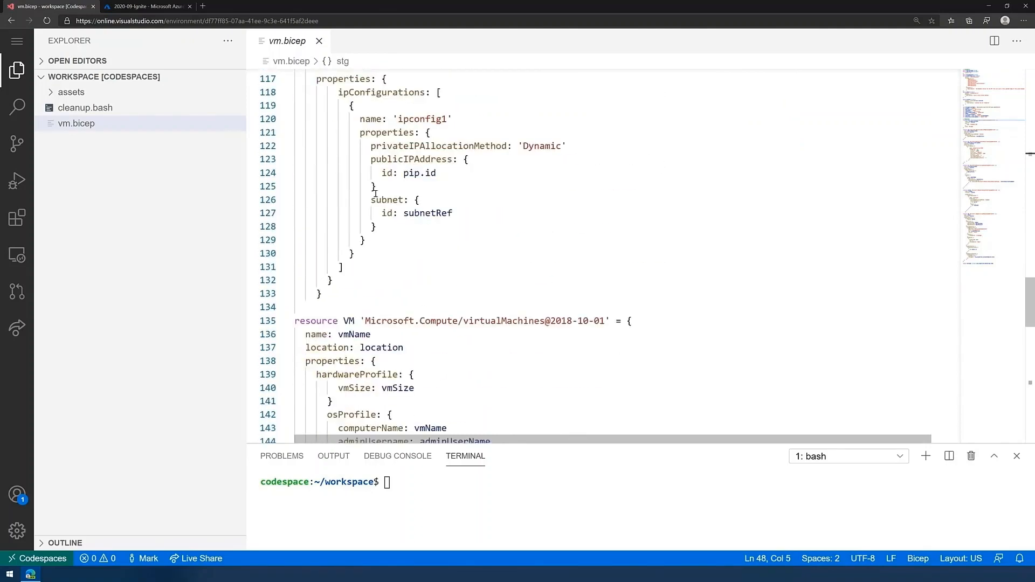
pyautogui.scroll(-3)
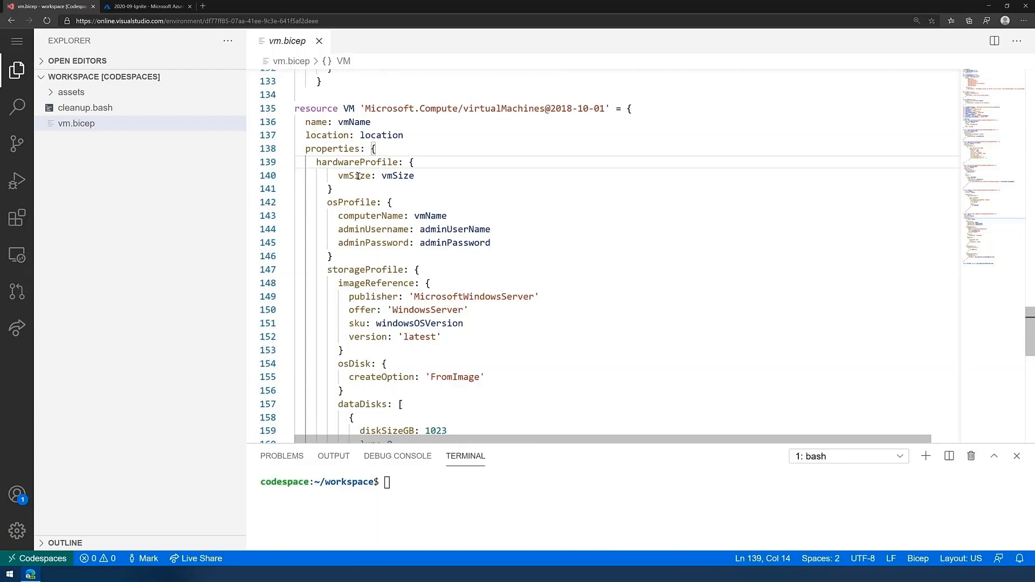
pyautogui.scroll(-3)
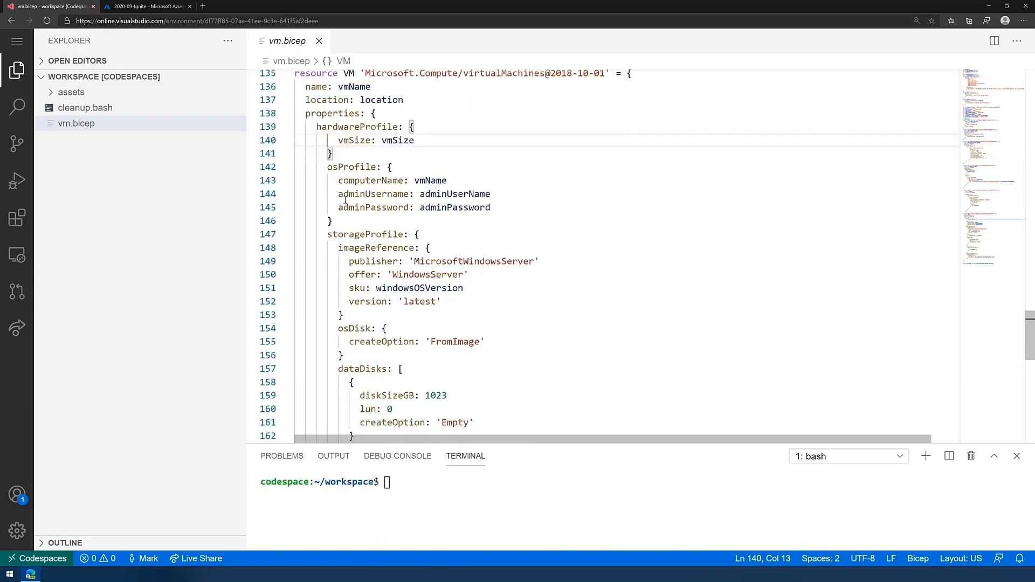
pyautogui.scroll(-3)
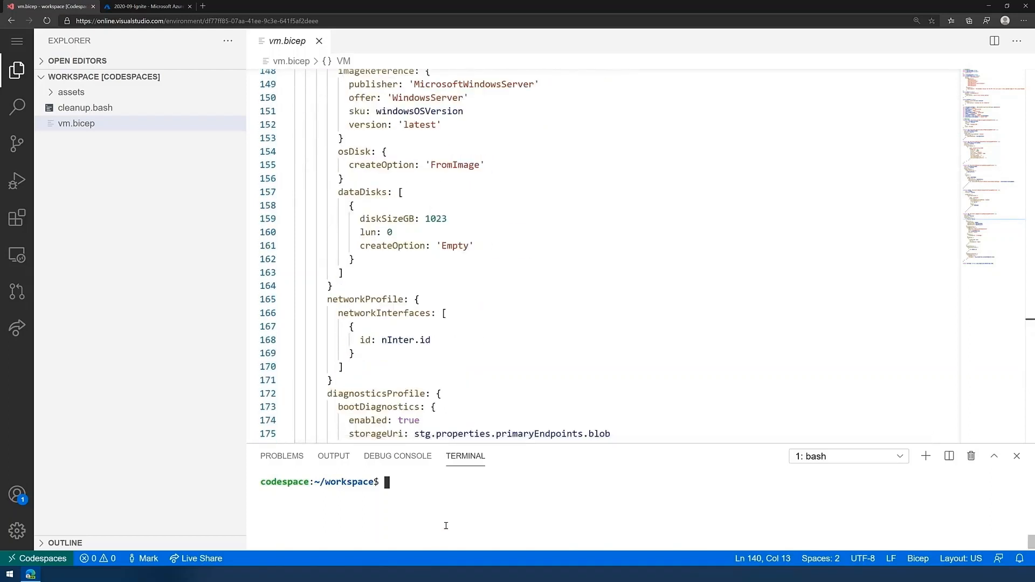
pyautogui.write('bicep build ./vm.bicep')
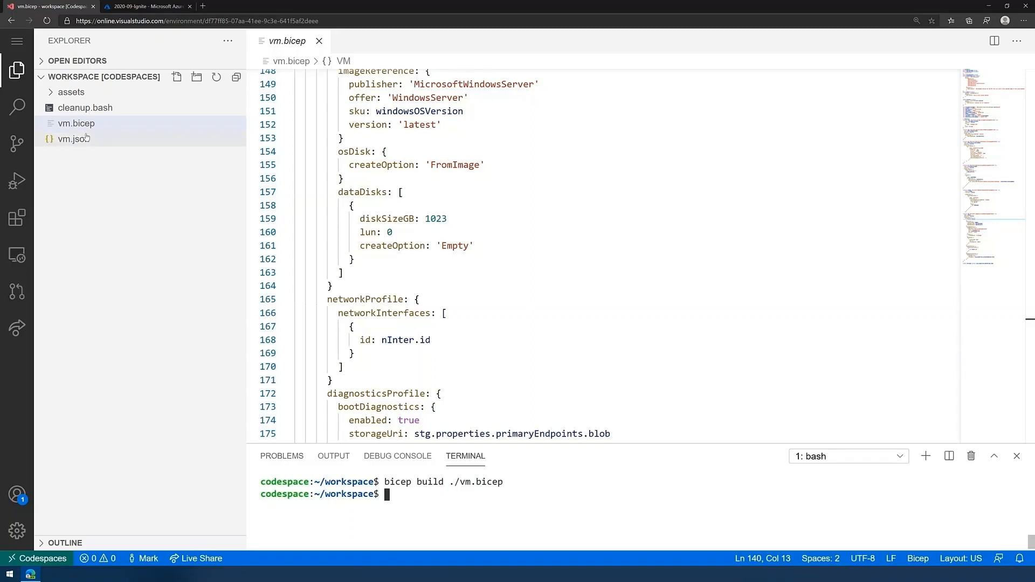
# Step: Show the generated vm.json ARM template beside vm.bicep in the editor
pyautogui.click(73, 139)
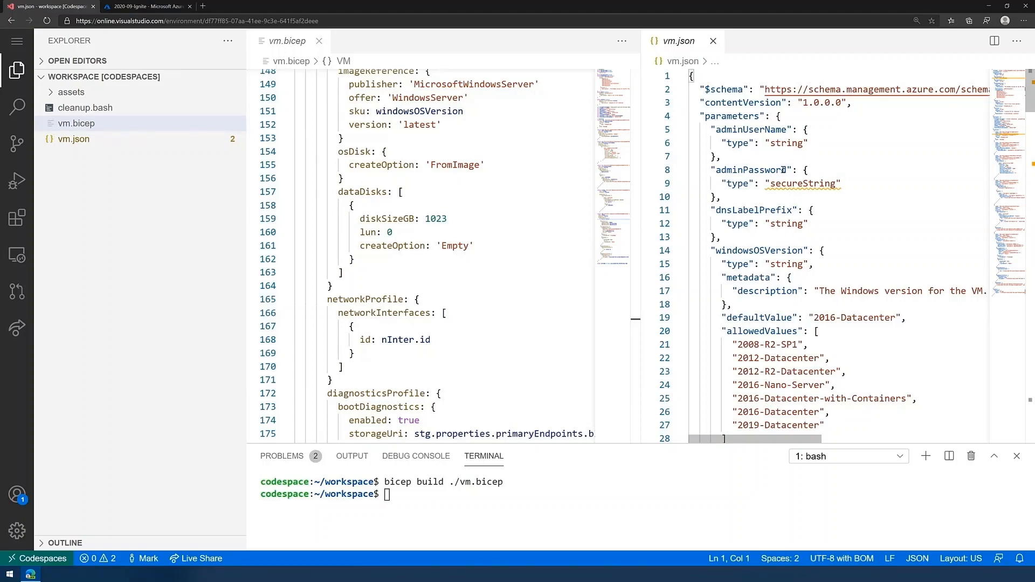
pyautogui.scroll(-3)
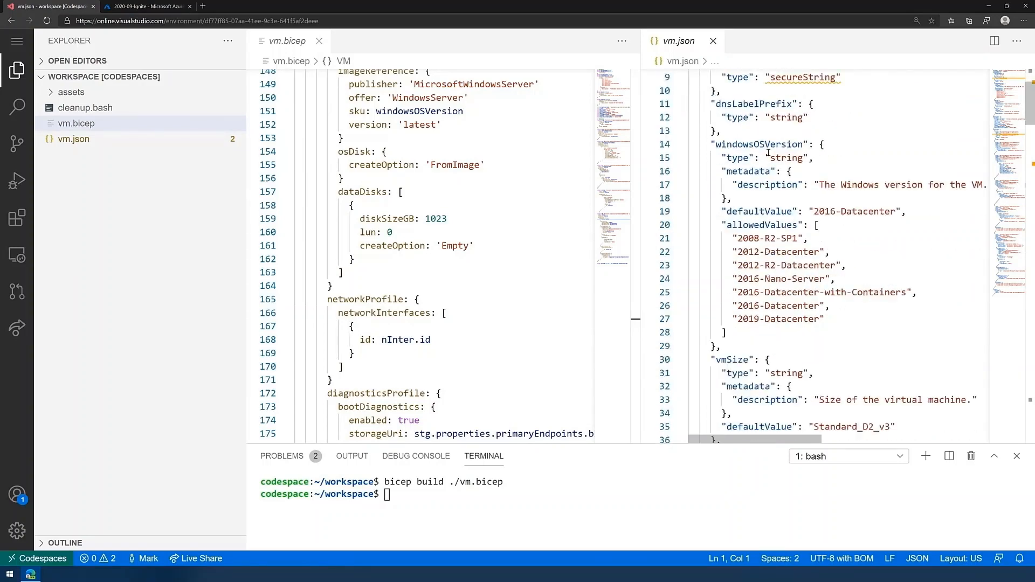
pyautogui.scroll(-3)
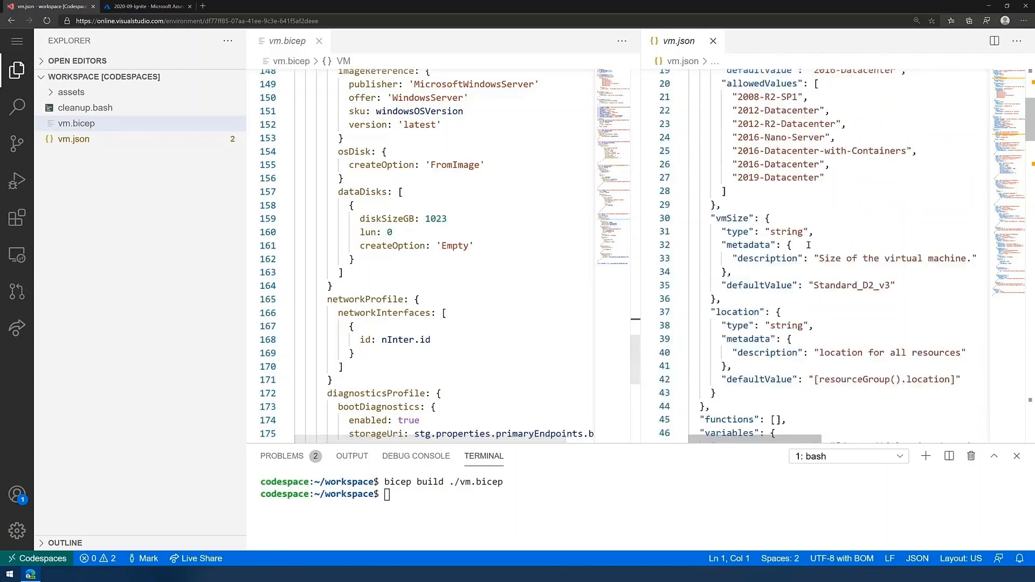
pyautogui.scroll(-3)
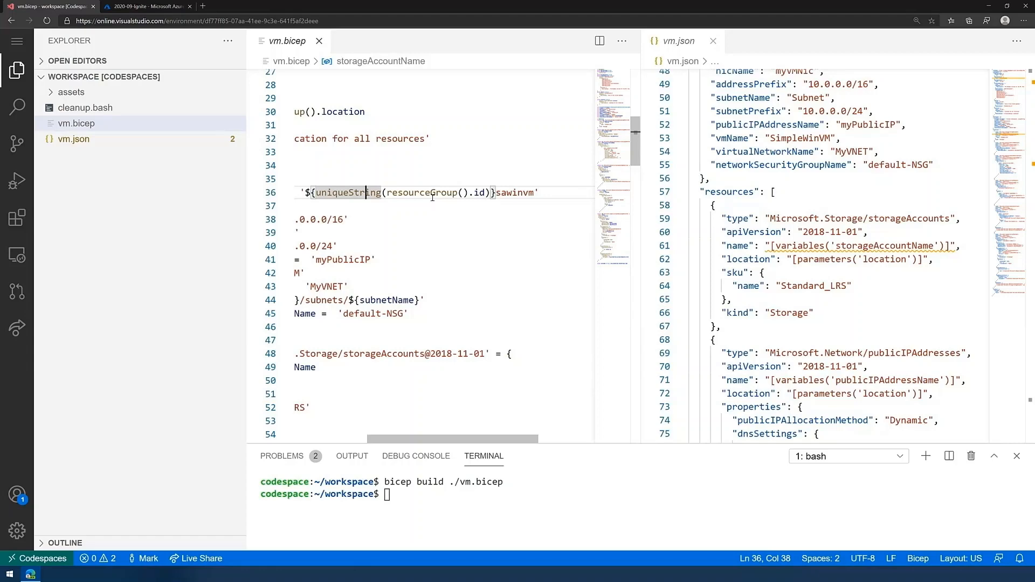
pyautogui.scroll(-3)
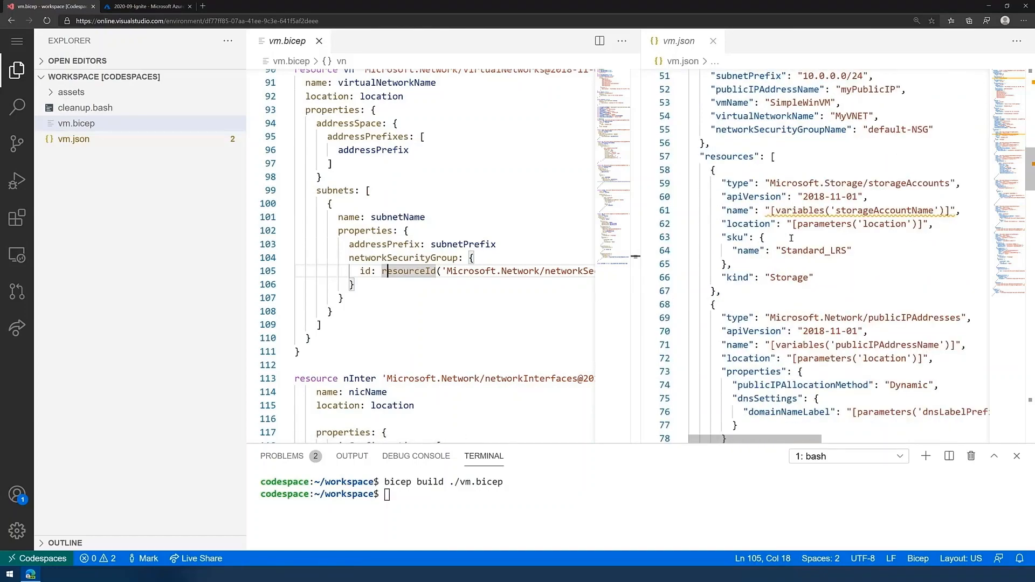
pyautogui.scroll(-3)
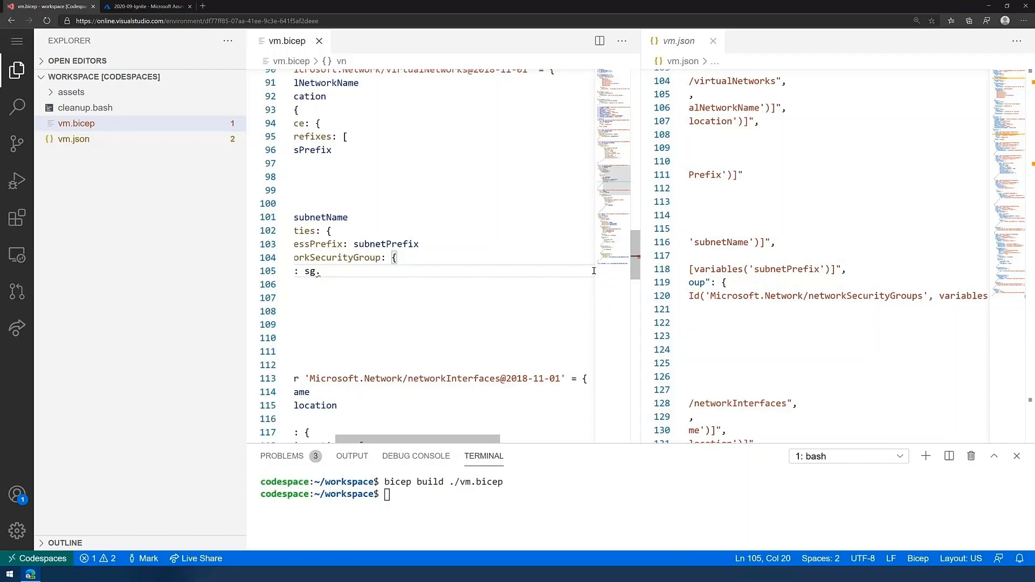
# Step: Reference the subnet's security group as sg.id and highlight the generated dependsOn entry in vm.json
pyautogui.write('id')
pyautogui.click(445, 494)
pyautogui.write('bicep build ./vm.bicep')
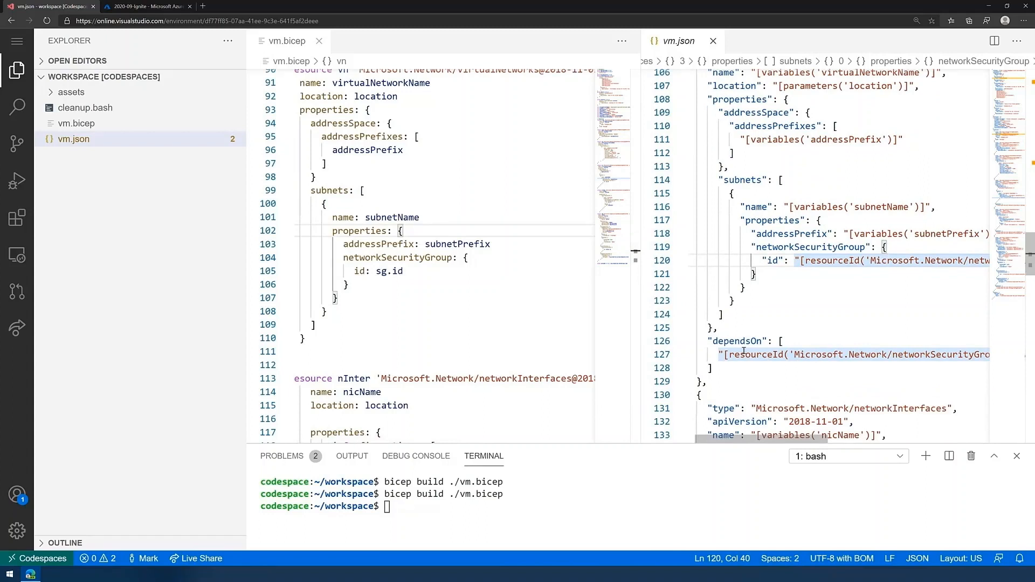
pyautogui.doubleClick(736, 342)
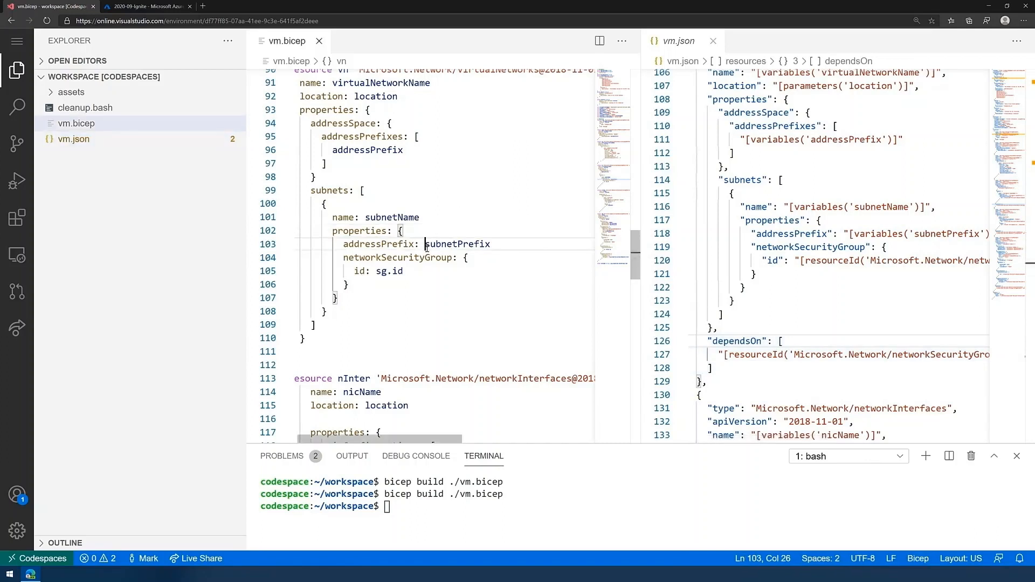
pyautogui.doubleClick(457, 244)
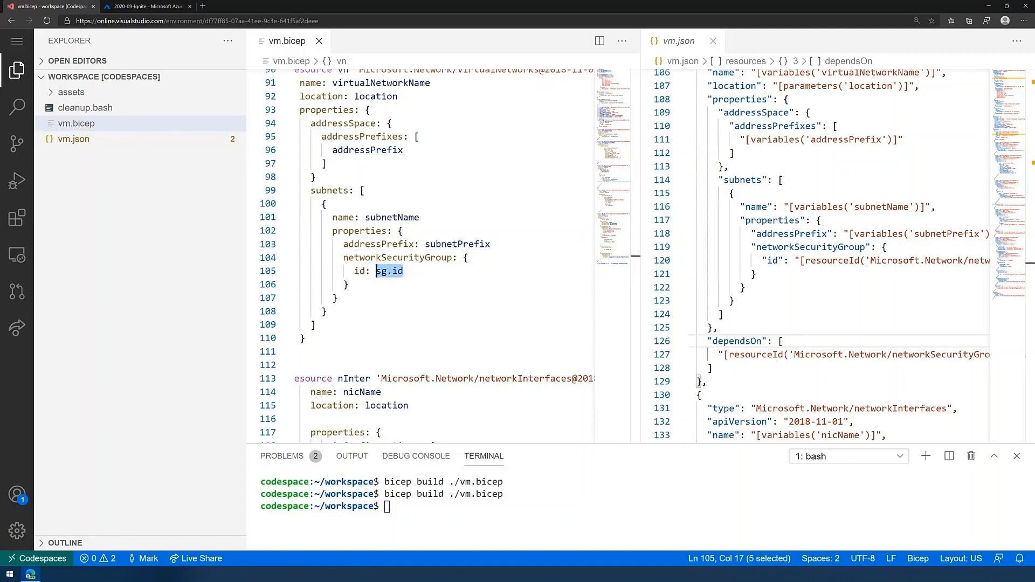
pyautogui.scroll(-3)
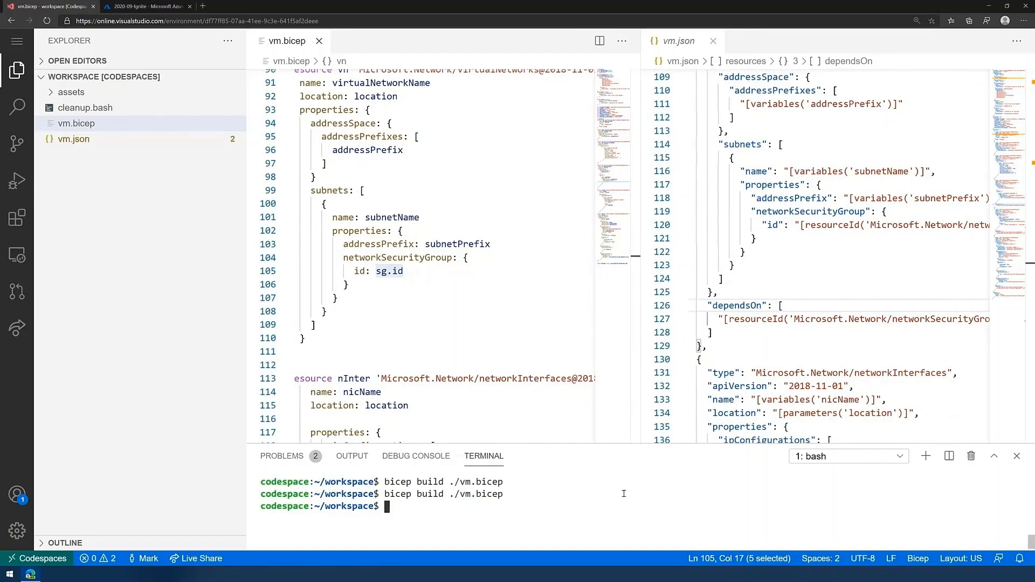
# Step: Deploy vm.json with az deployment group create -g 2020-09-Ignite, answering the prompt with 'mark'
pyautogui.write('az deployment group create -f ./vm.json -g 2020-09-Ignite')
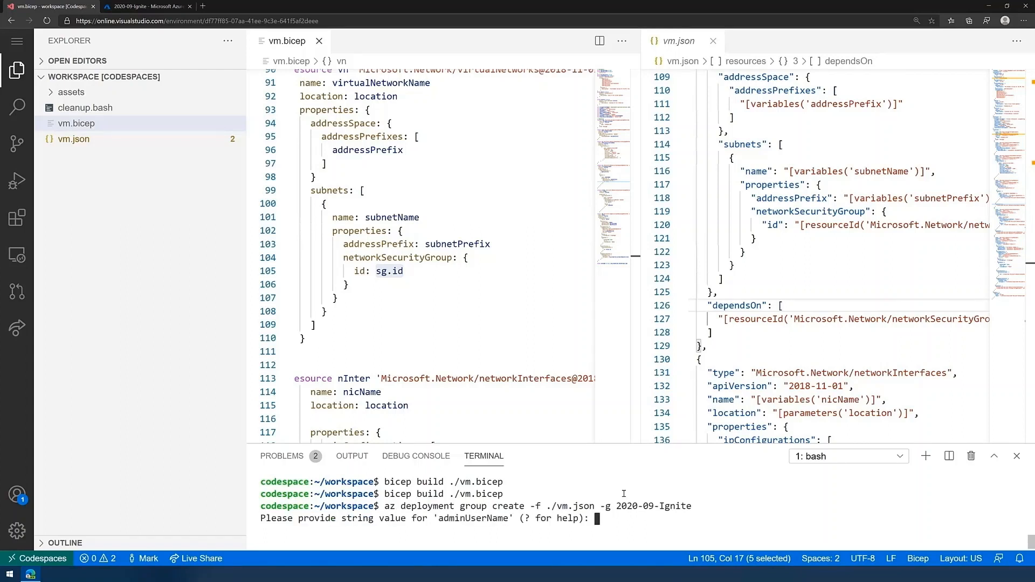
pyautogui.write('mark')
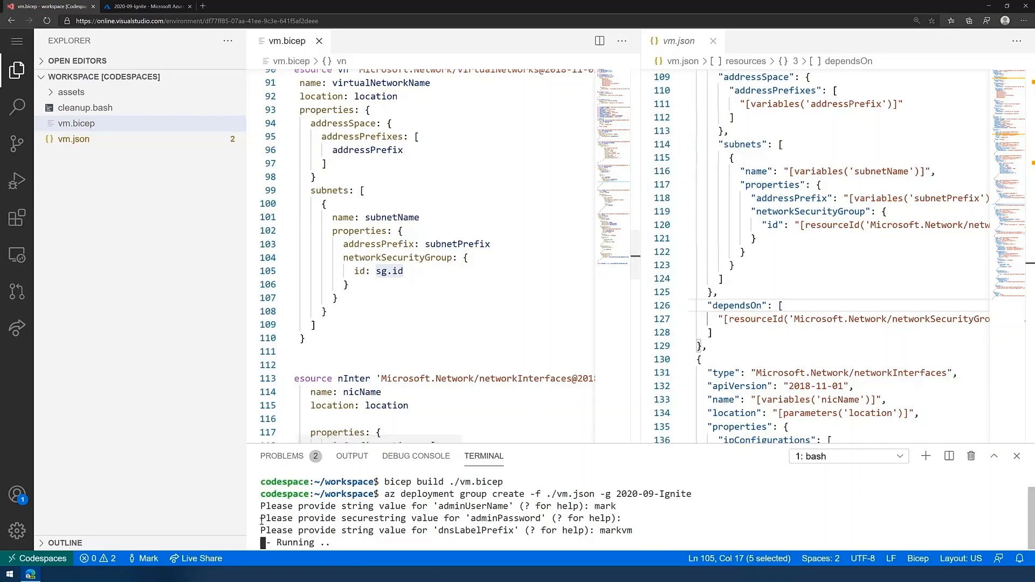
# Step: Refresh the Azure portal deployments list to show the 'vm' deployment in progress
pyautogui.click(147, 7)
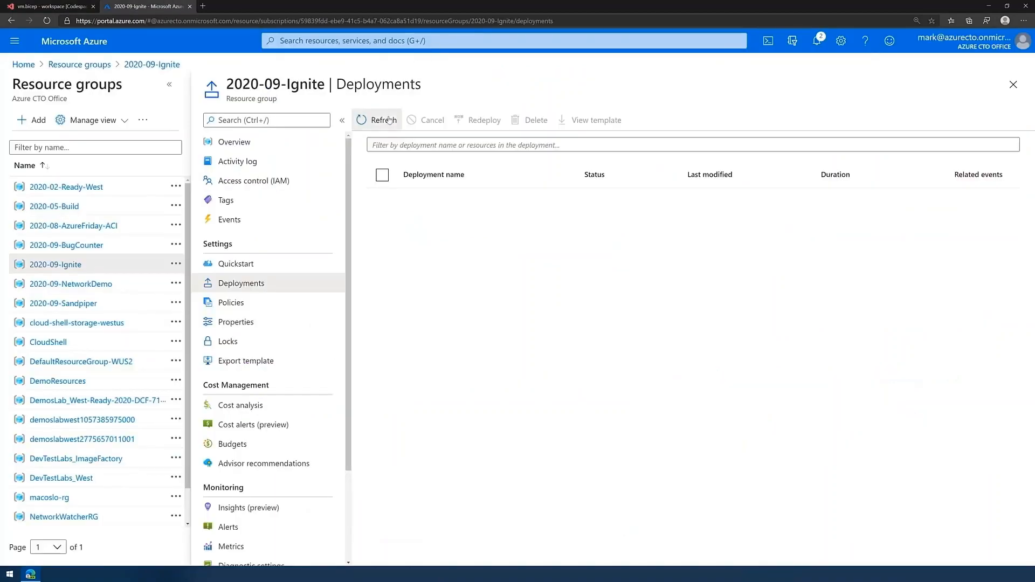
pyautogui.click(376, 120)
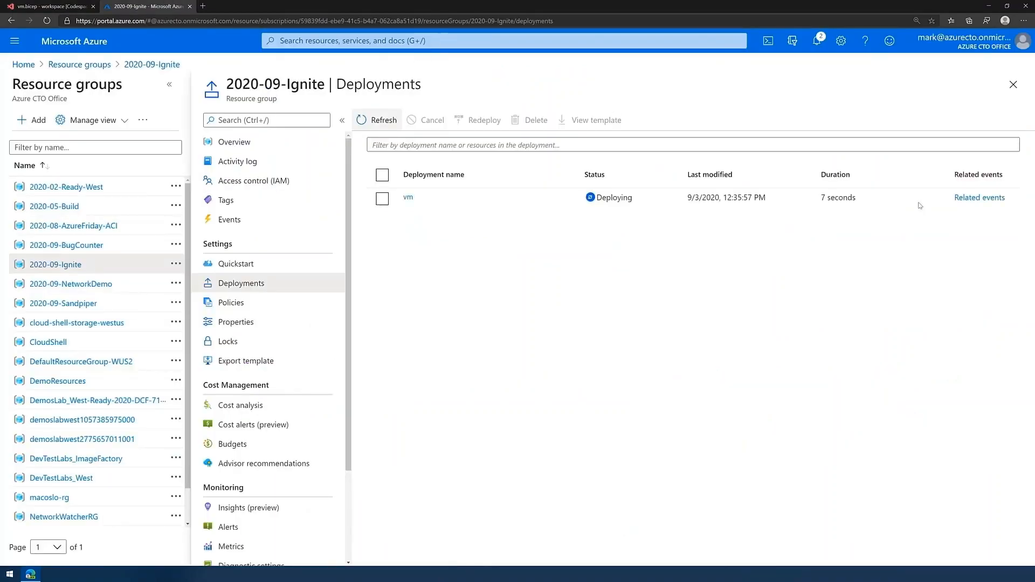